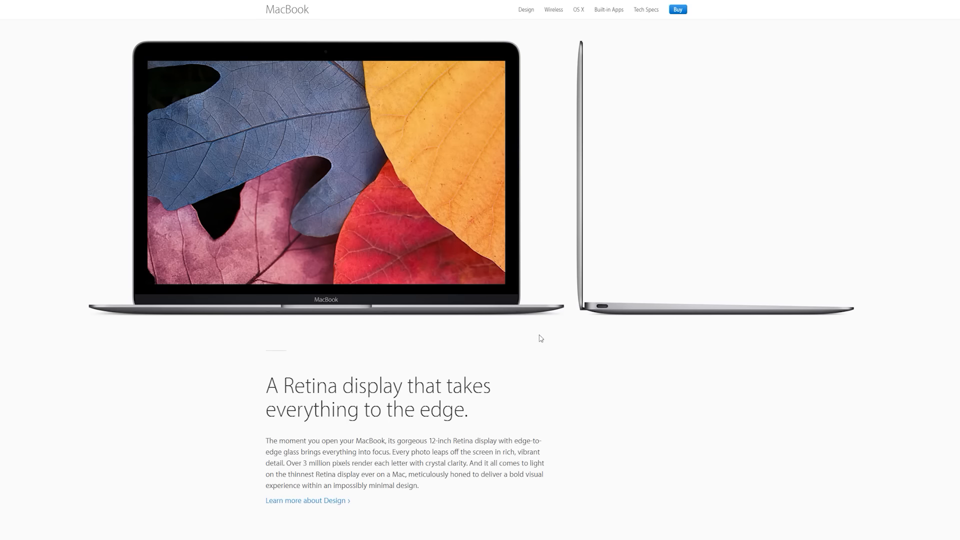
Step: Scroll the MacBook product page down from the Retina display section to the keyboard section
{"action": "scroll", "scroll_direction": "down", "scroll_amount": 3}
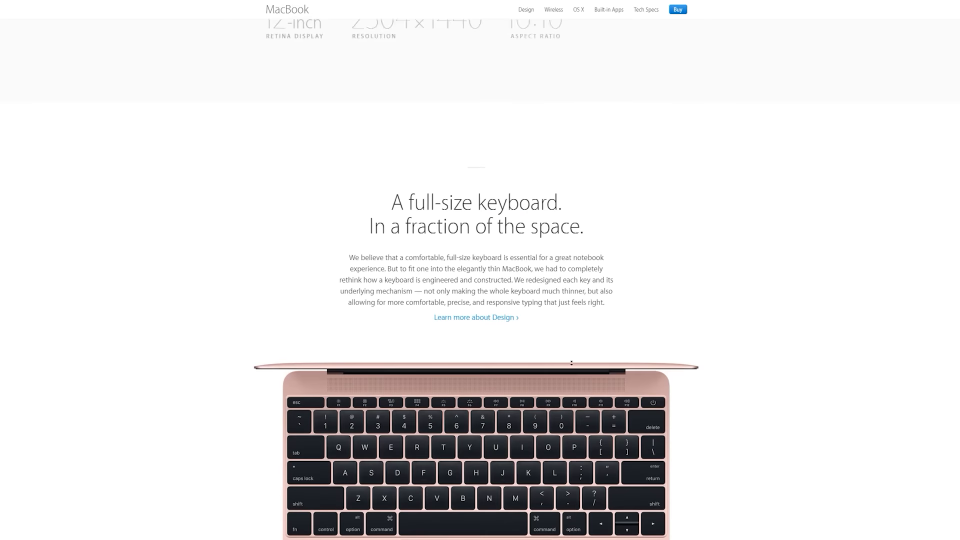
{"action": "scroll", "scroll_direction": "down", "scroll_amount": 3}
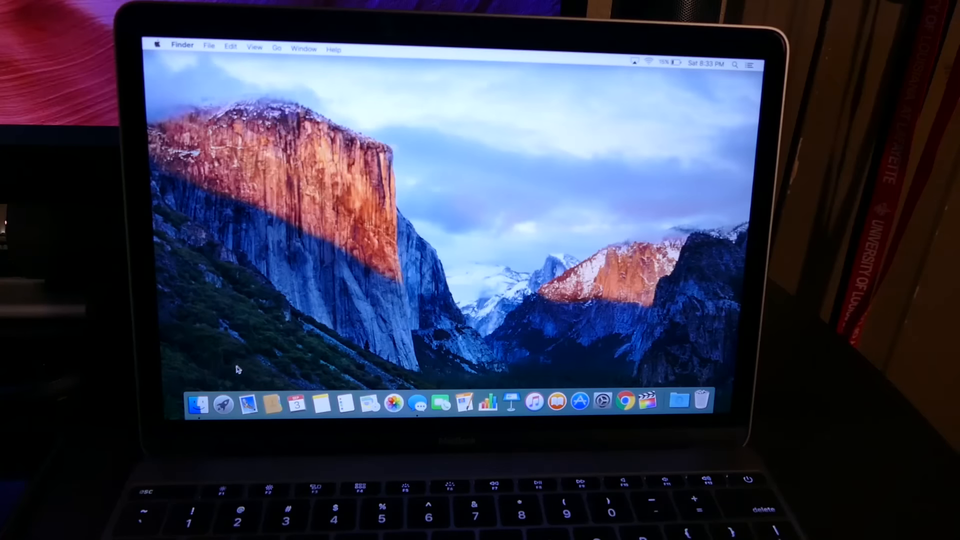
Step: Open and close a Finder All My Files window, then launch Google Chrome from the Dock
{"action": "left_click", "coordinate": [198, 403]}
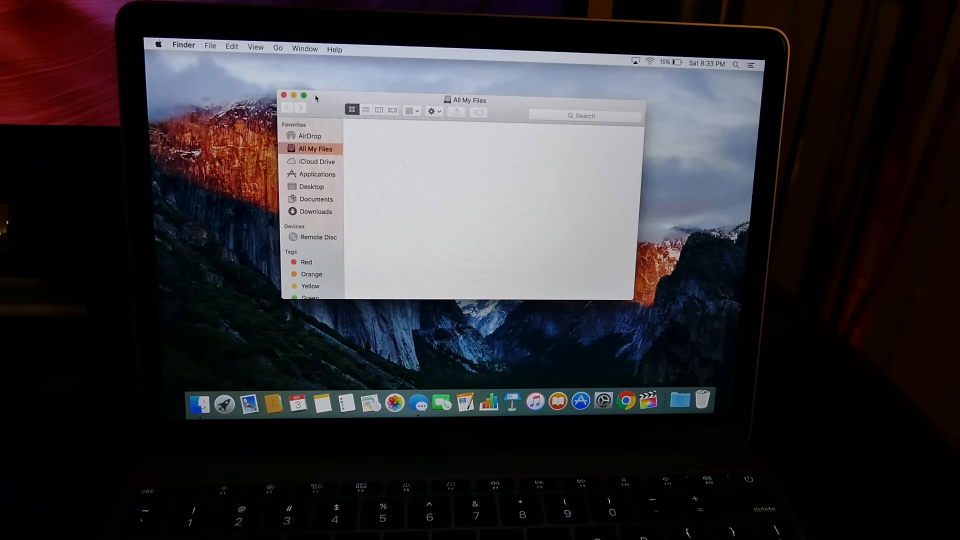
{"action": "left_click", "coordinate": [283, 96]}
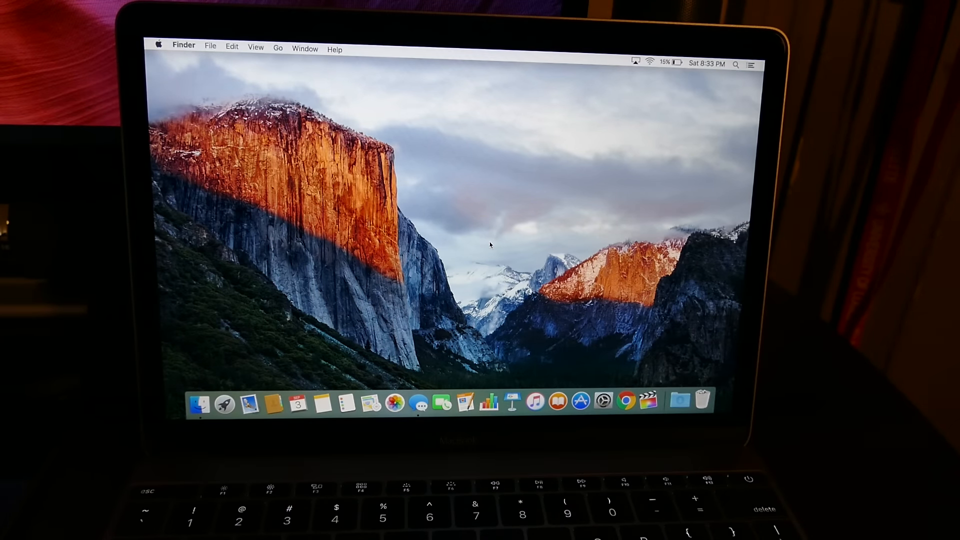
{"action": "mouse_move", "coordinate": [626, 402]}
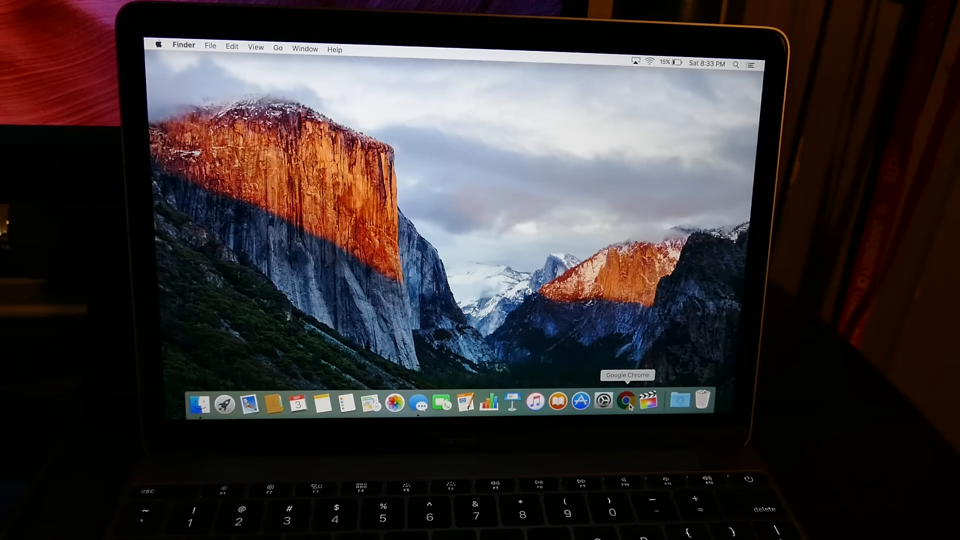
{"action": "left_click", "coordinate": [626, 402]}
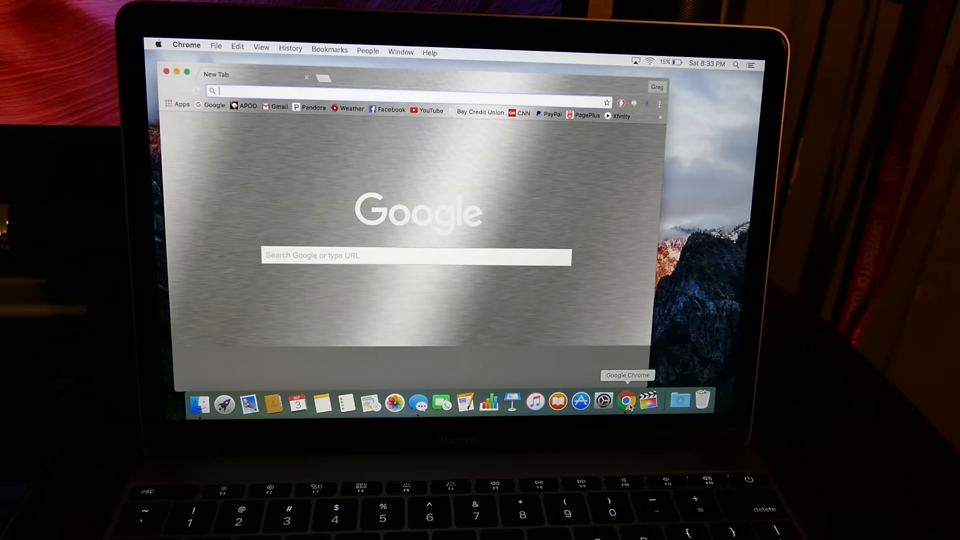